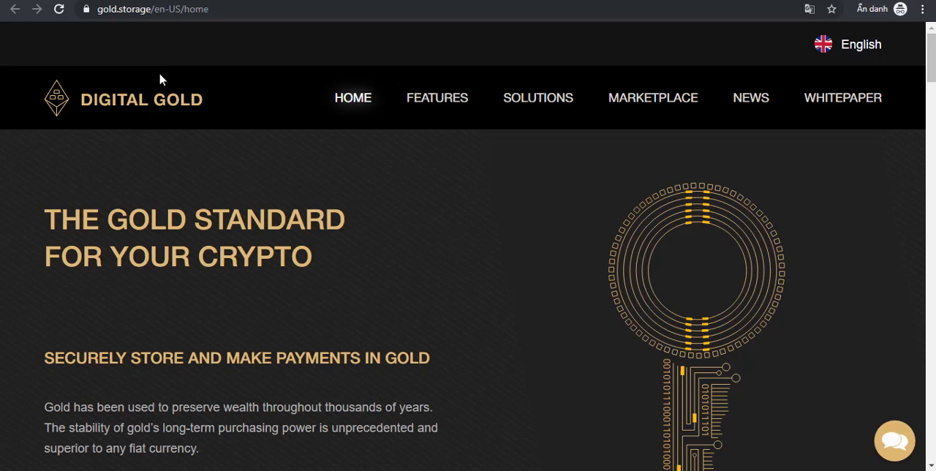
# Step: Scroll the homepage down to the paragraph describing GOLD as an Ethereum-based ERC20 token
pyautogui.click(168, 8)
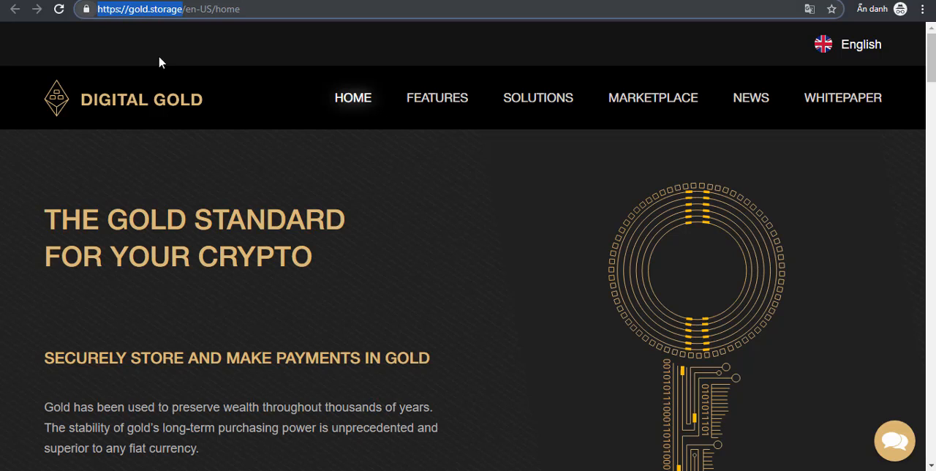
pyautogui.moveTo(238, 183)
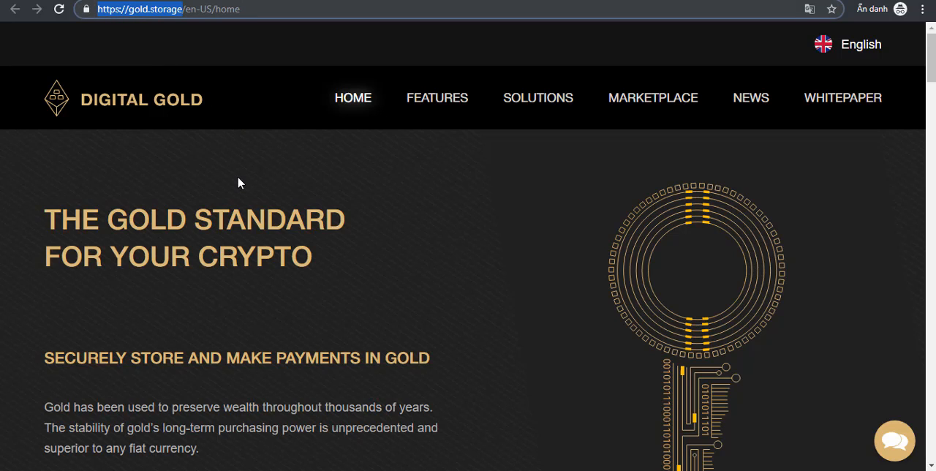
pyautogui.moveTo(245, 175)
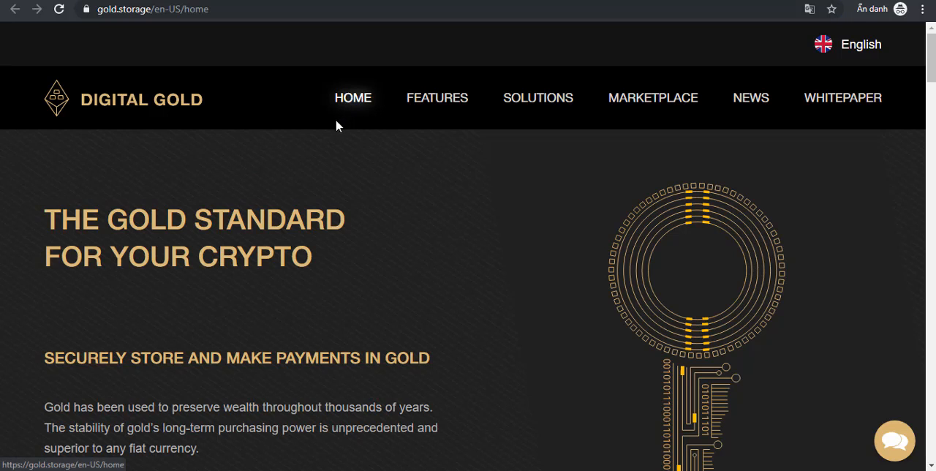
pyautogui.moveTo(333, 131)
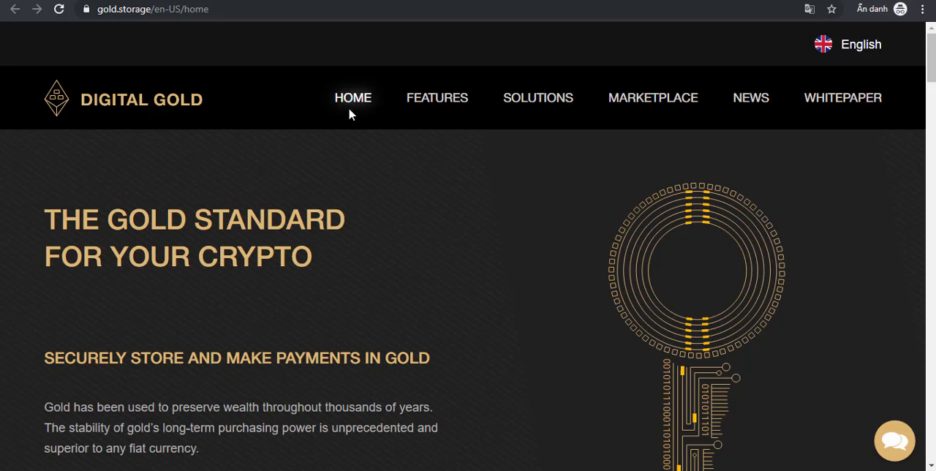
pyautogui.moveTo(163, 106)
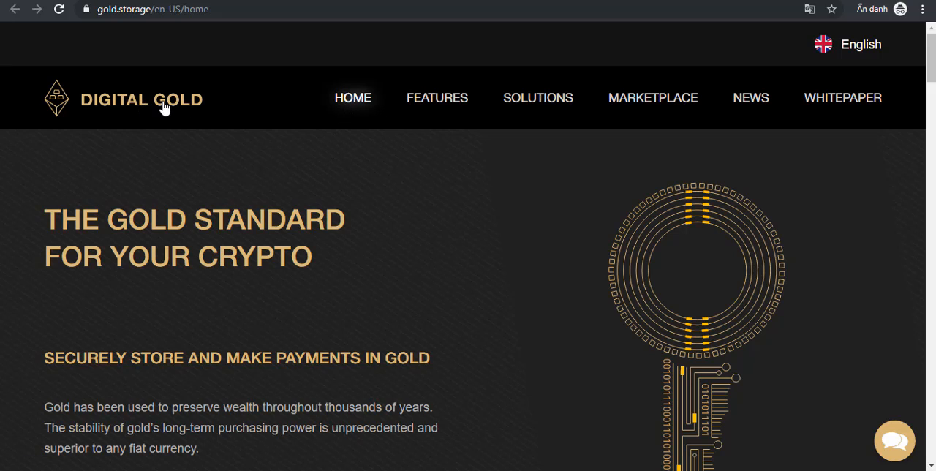
pyautogui.moveTo(270, 204)
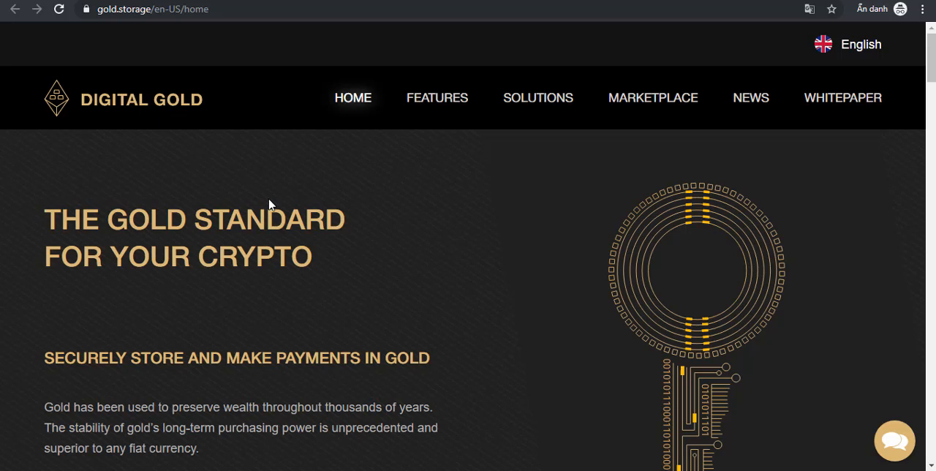
pyautogui.moveTo(284, 200)
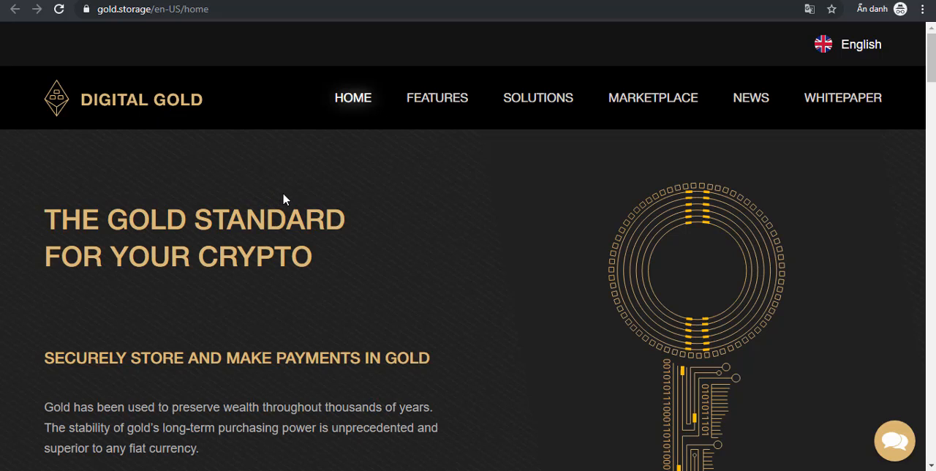
pyautogui.moveTo(298, 208)
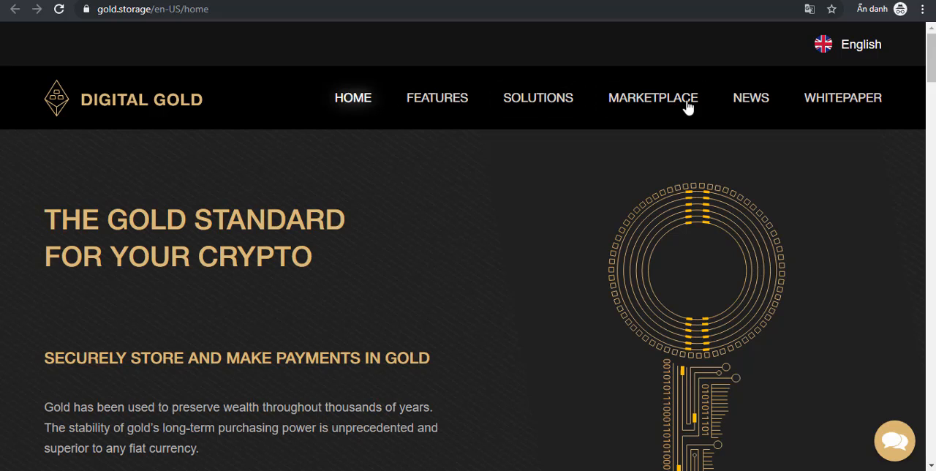
pyautogui.moveTo(842, 97)
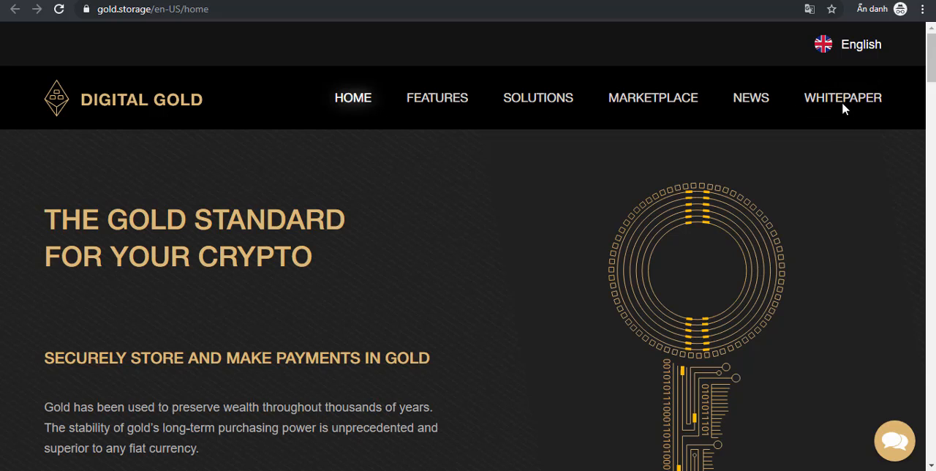
pyautogui.scroll(-3)
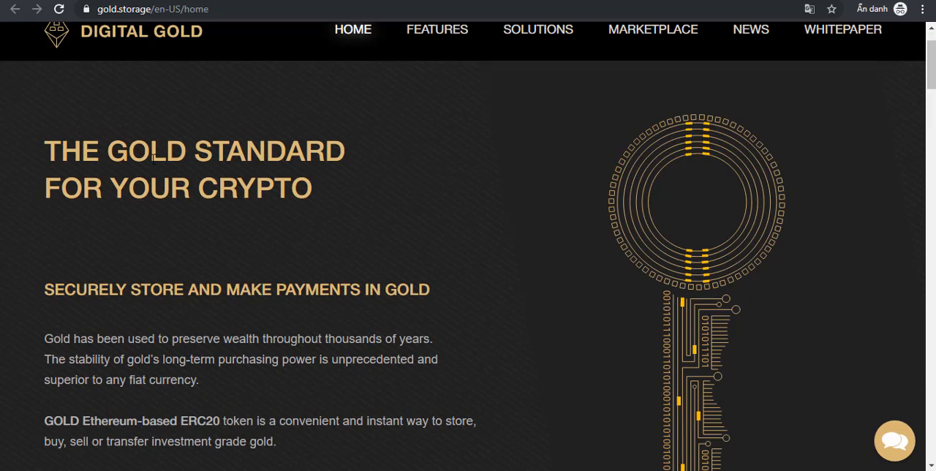
pyautogui.moveTo(268, 164)
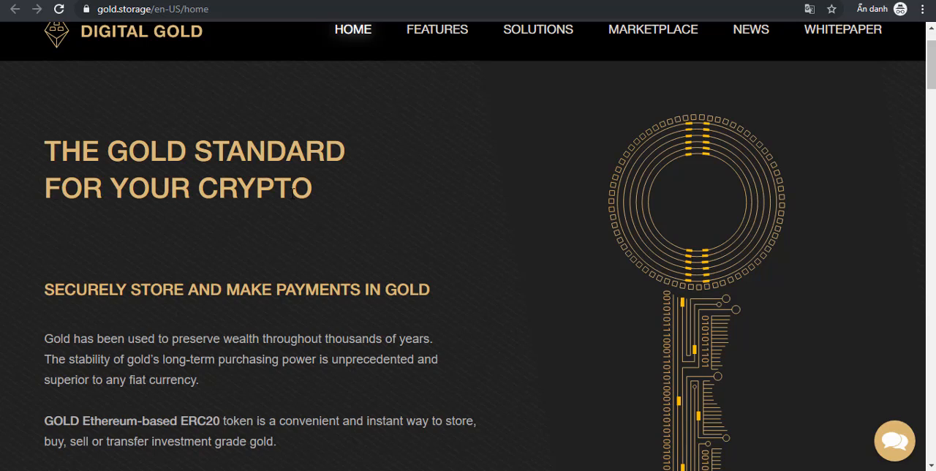
pyautogui.moveTo(297, 216)
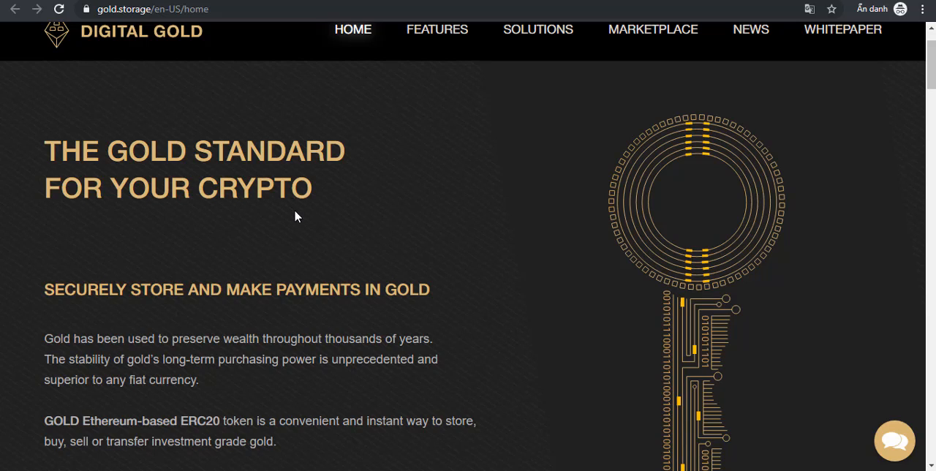
pyautogui.moveTo(298, 223)
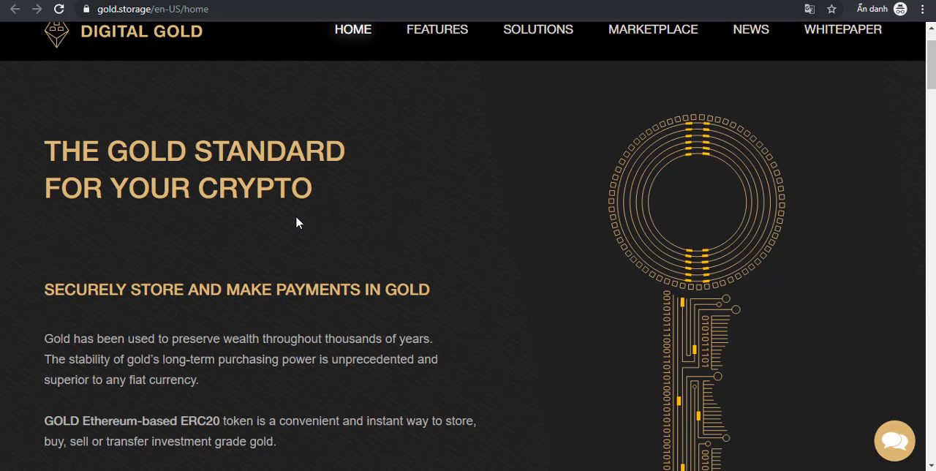
pyautogui.moveTo(287, 234)
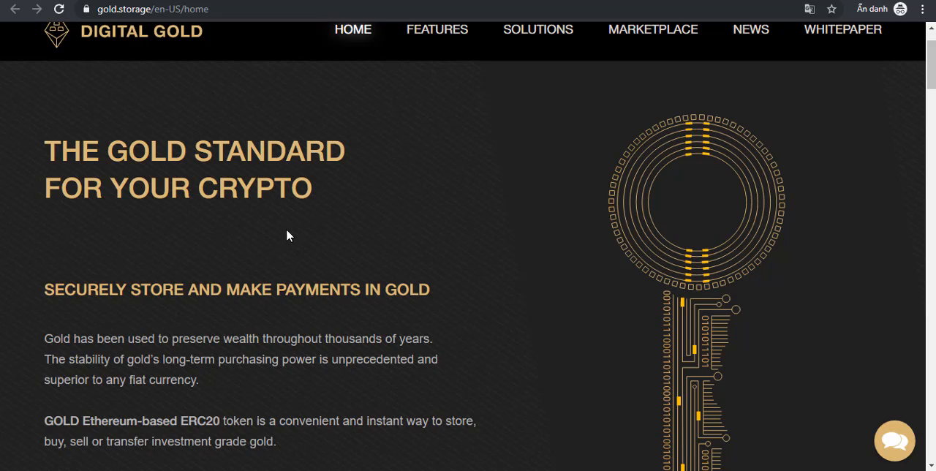
pyautogui.moveTo(355, 221)
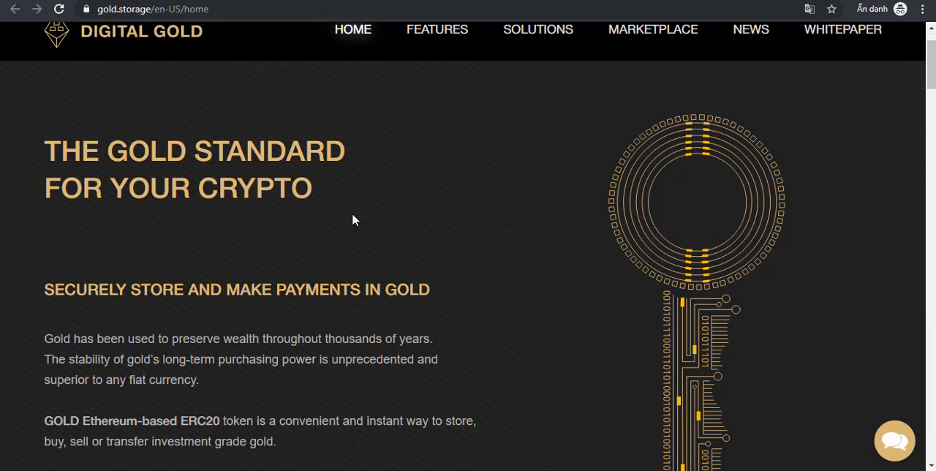
pyautogui.moveTo(408, 209)
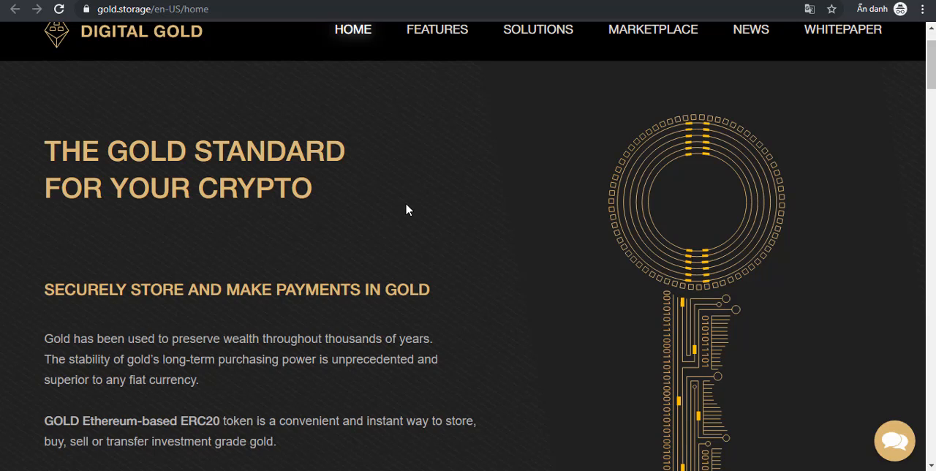
pyautogui.moveTo(241, 322)
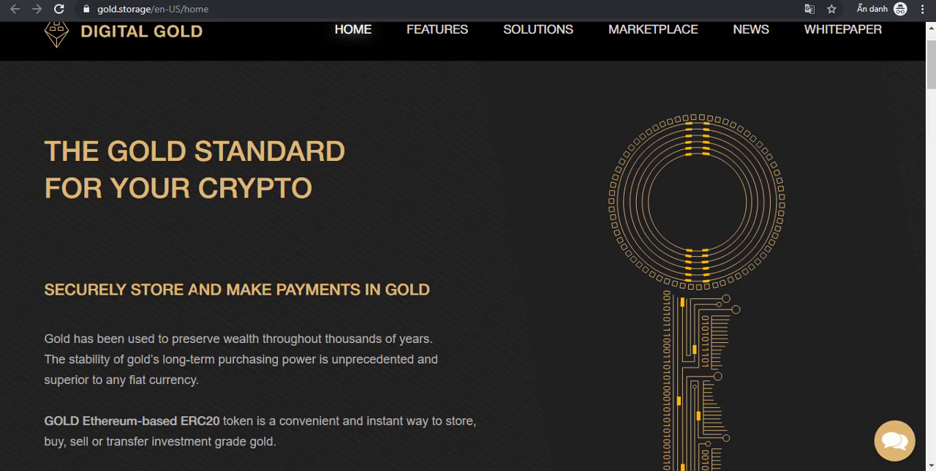
# Step: Scroll further down to the paragraph on buying gold anonymously, protected from volatility
pyautogui.scroll(-3)
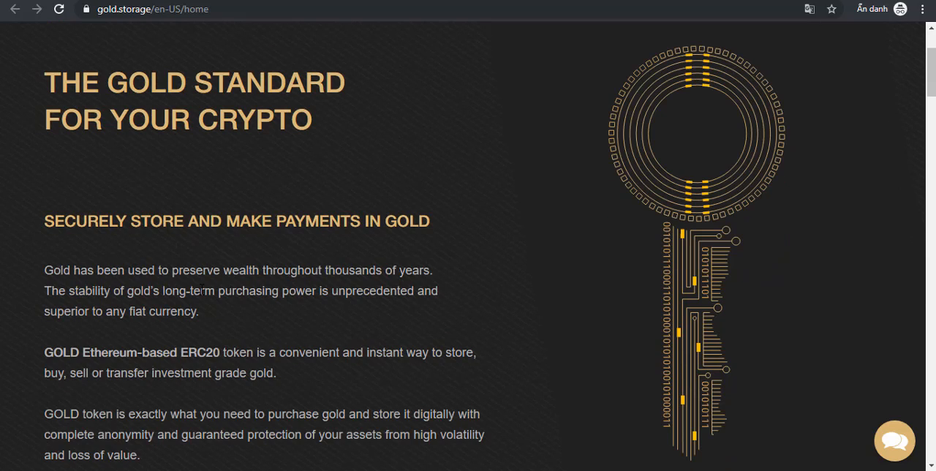
pyautogui.scroll(-3)
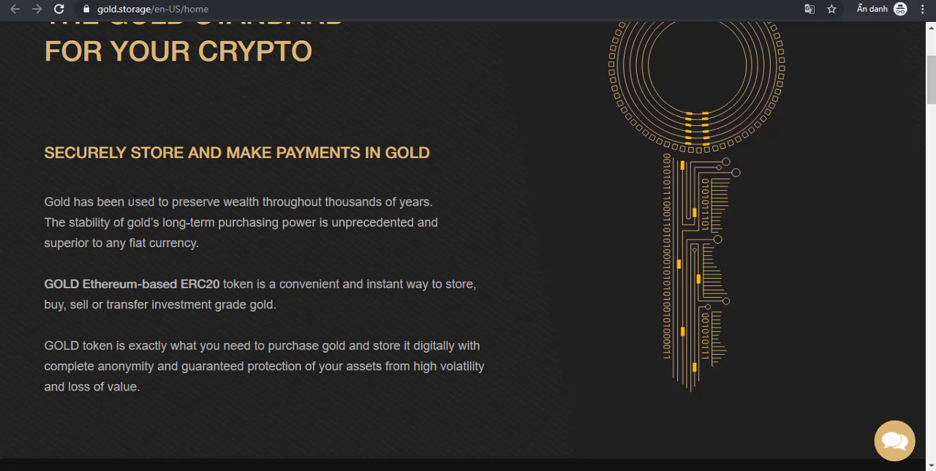
pyautogui.moveTo(229, 272)
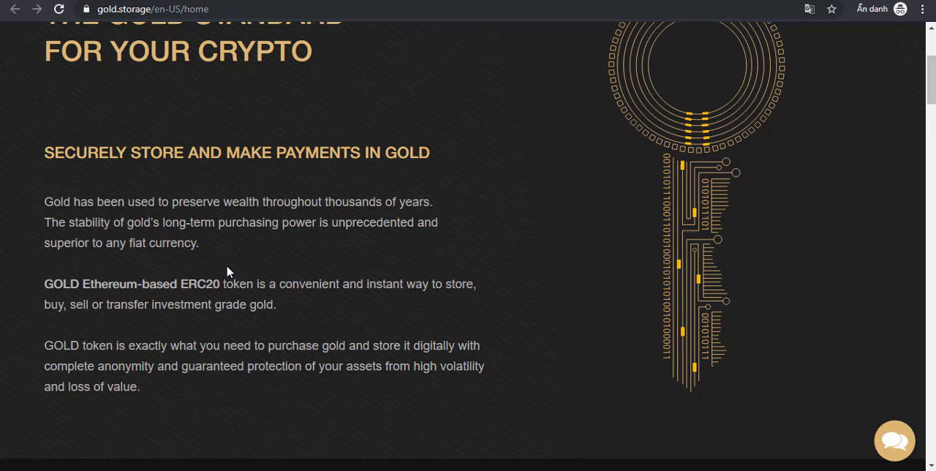
pyautogui.moveTo(292, 284)
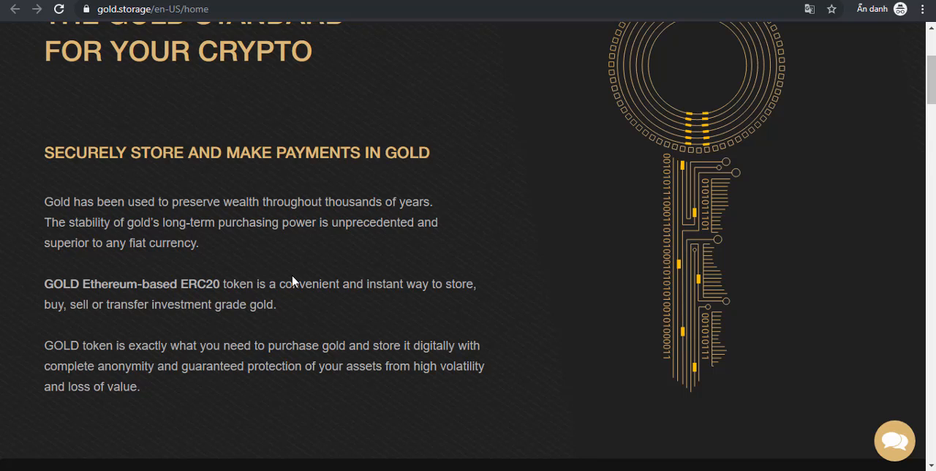
pyautogui.moveTo(297, 285)
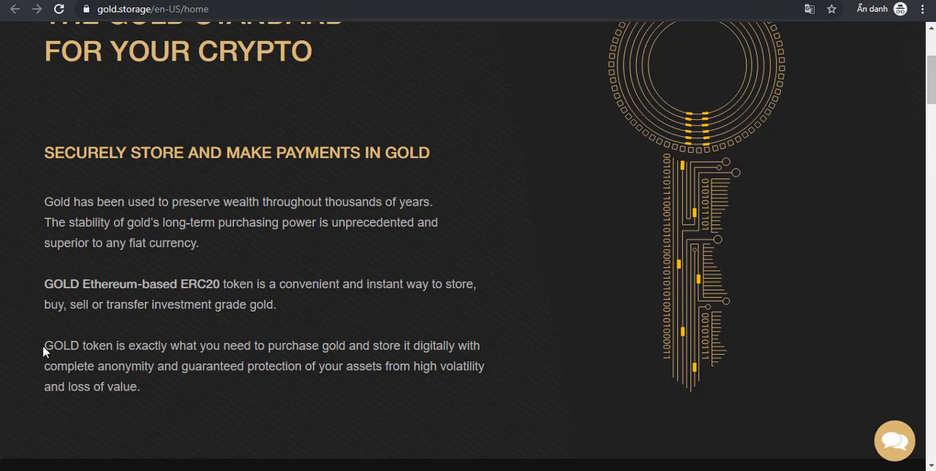
pyautogui.moveTo(240, 351)
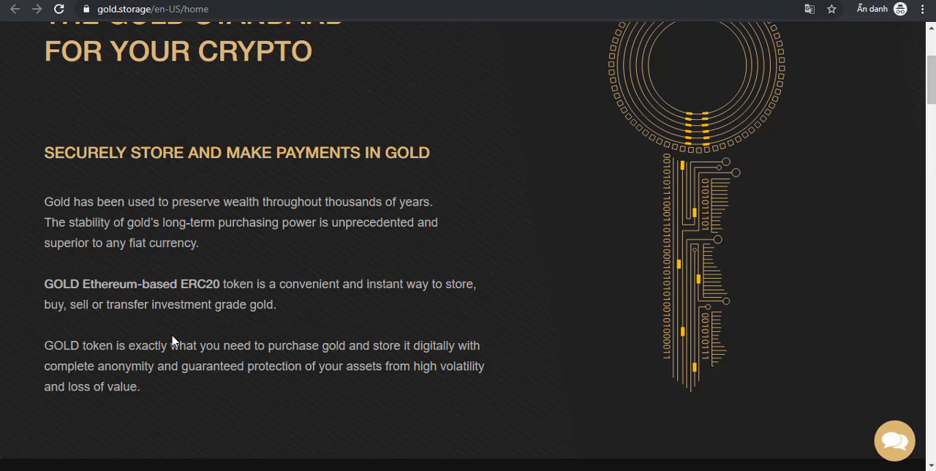
pyautogui.scroll(-3)
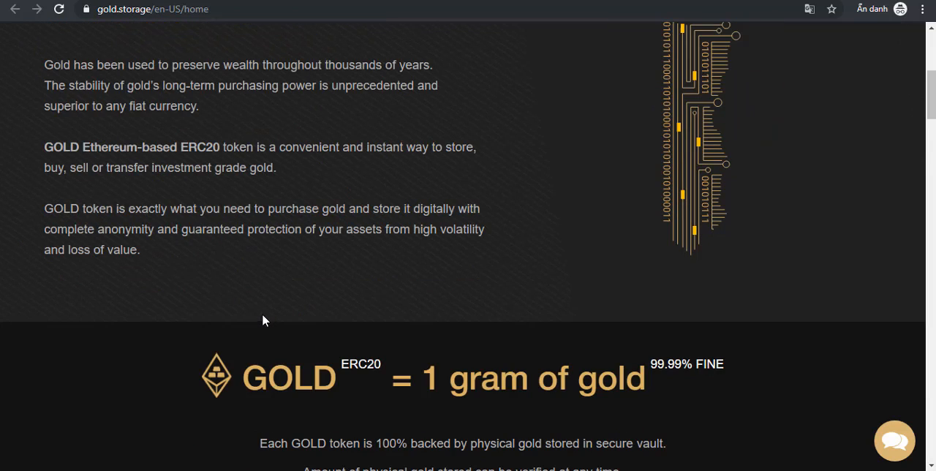
pyautogui.moveTo(196, 301)
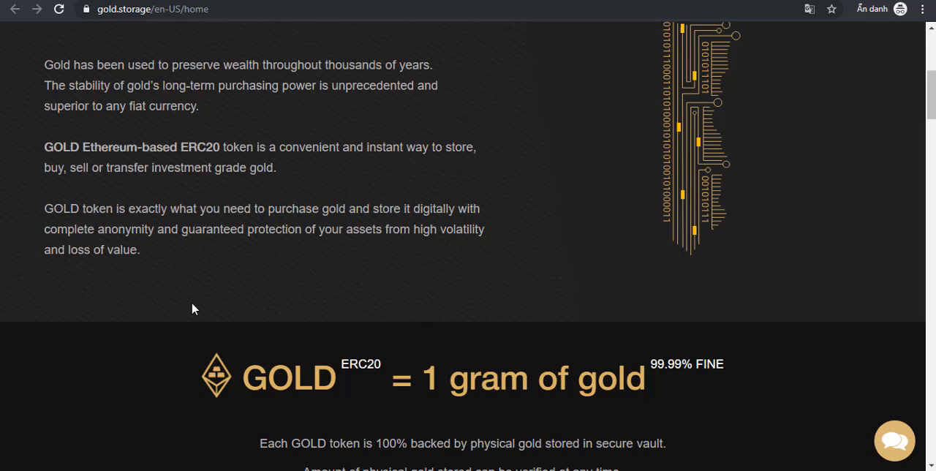
pyautogui.moveTo(240, 225)
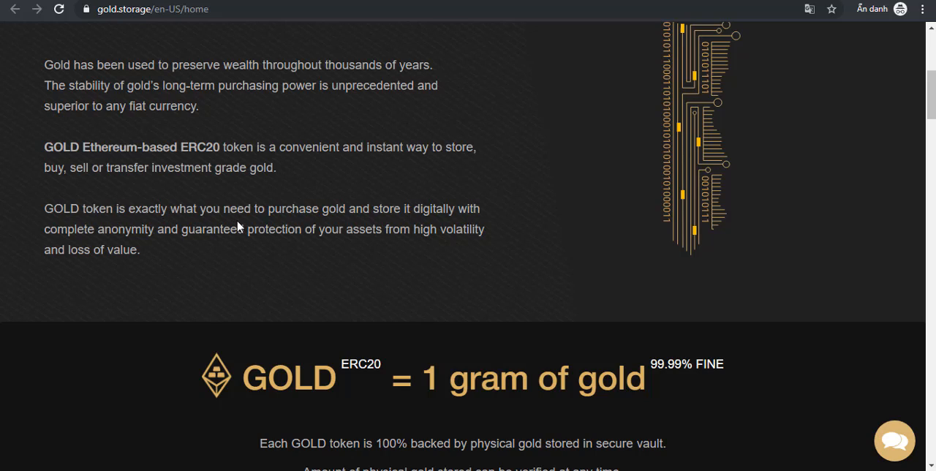
pyautogui.scroll(-3)
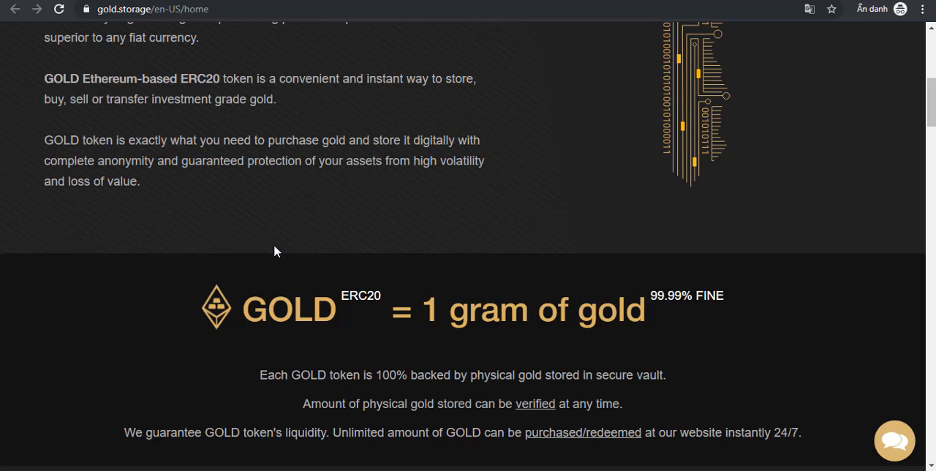
pyautogui.scroll(-3)
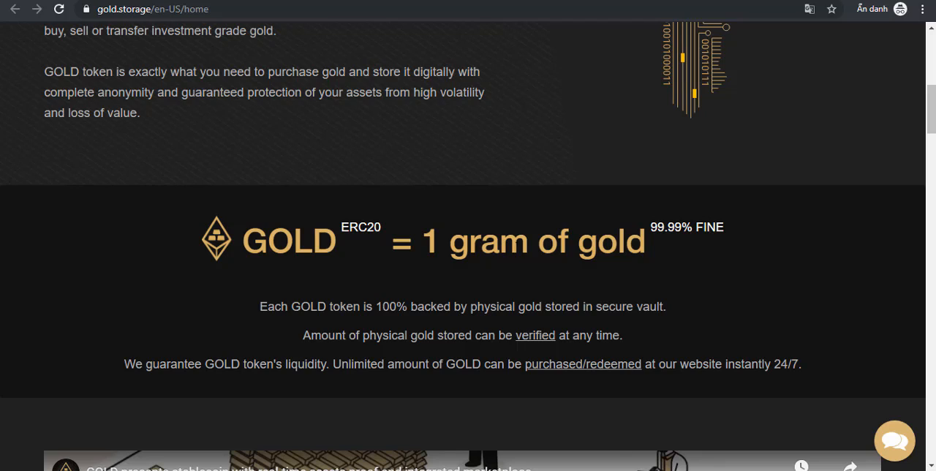
pyautogui.moveTo(673, 255)
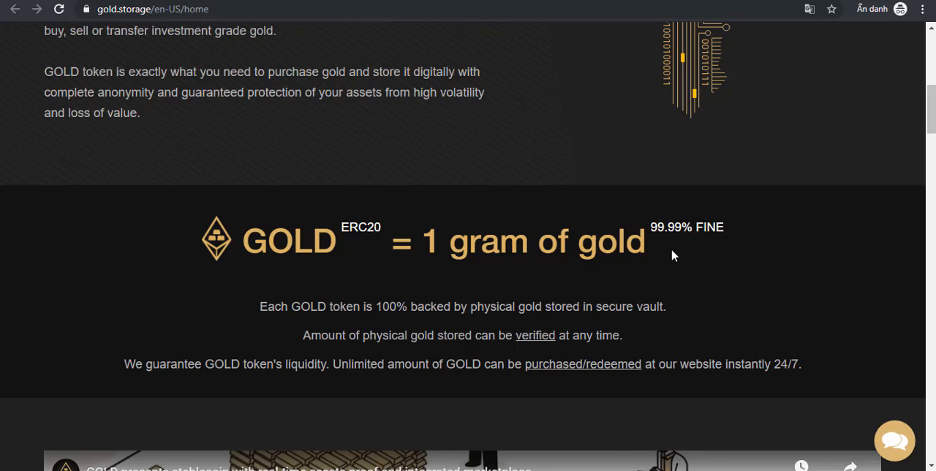
pyautogui.moveTo(438, 323)
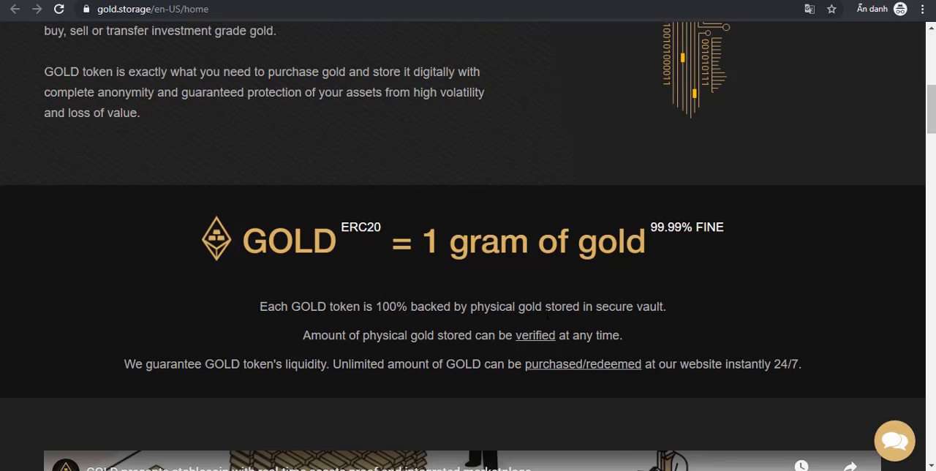
pyautogui.moveTo(520, 342)
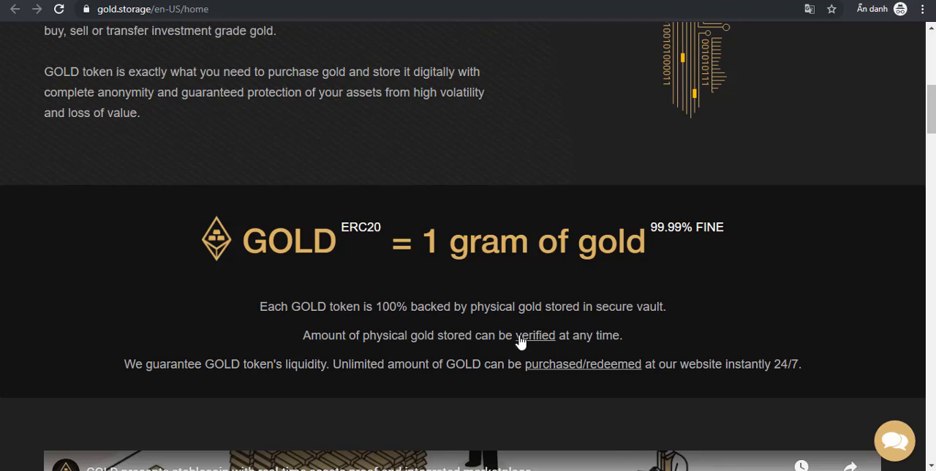
pyautogui.moveTo(348, 382)
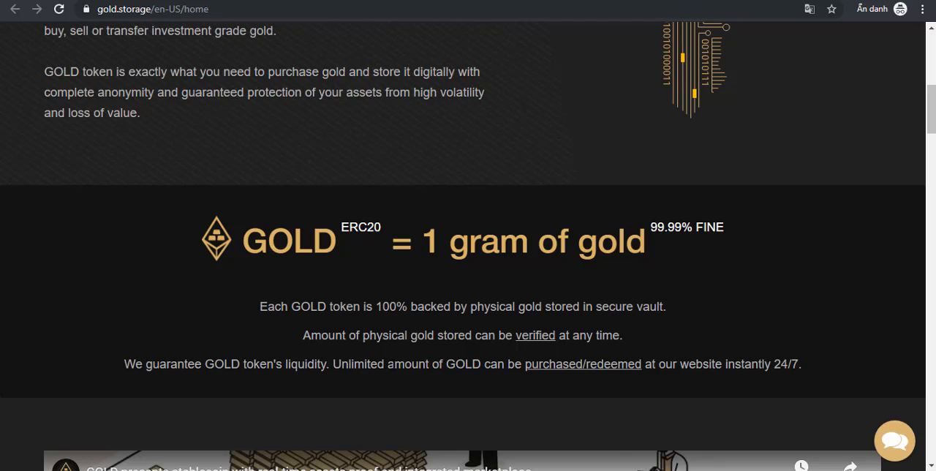
pyautogui.moveTo(548, 378)
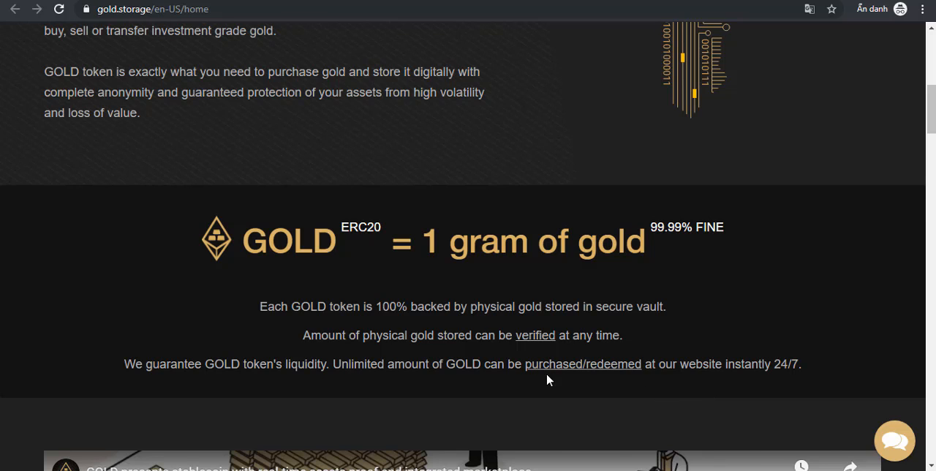
# Step: Scroll down to the embedded YouTube video on GOLD's stablecoin with real-time asset proof
pyautogui.scroll(-3)
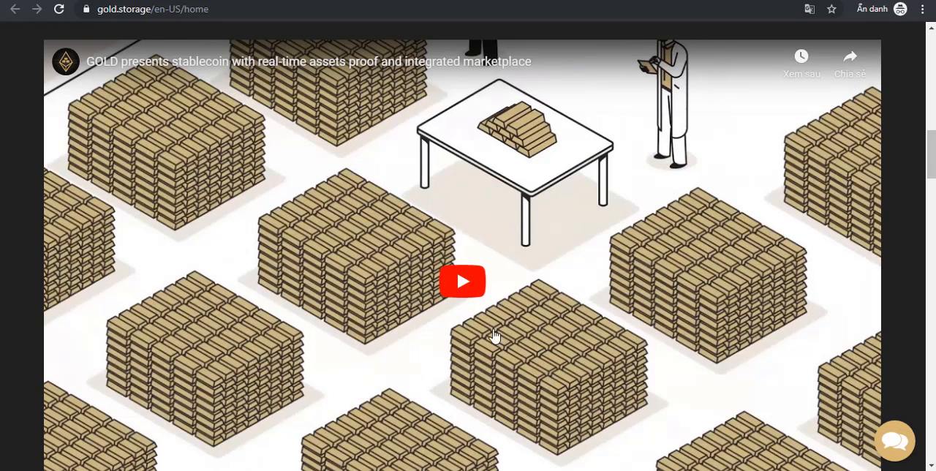
pyautogui.scroll(-3)
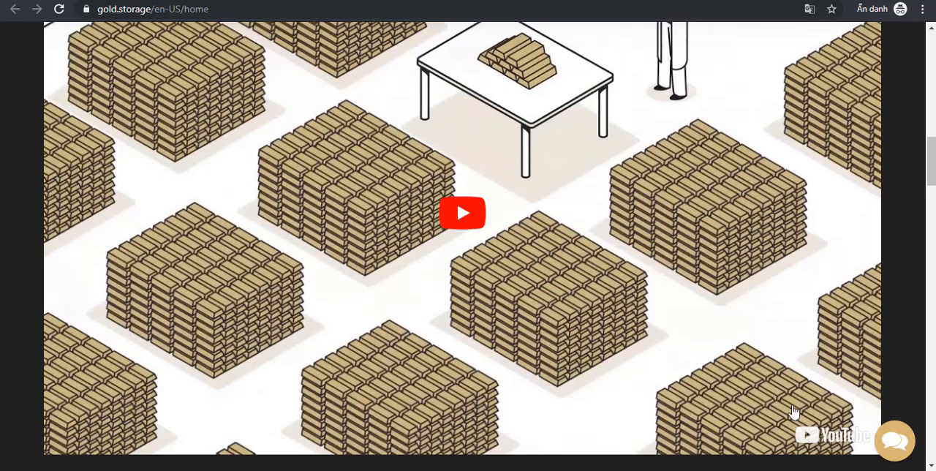
pyautogui.moveTo(536, 262)
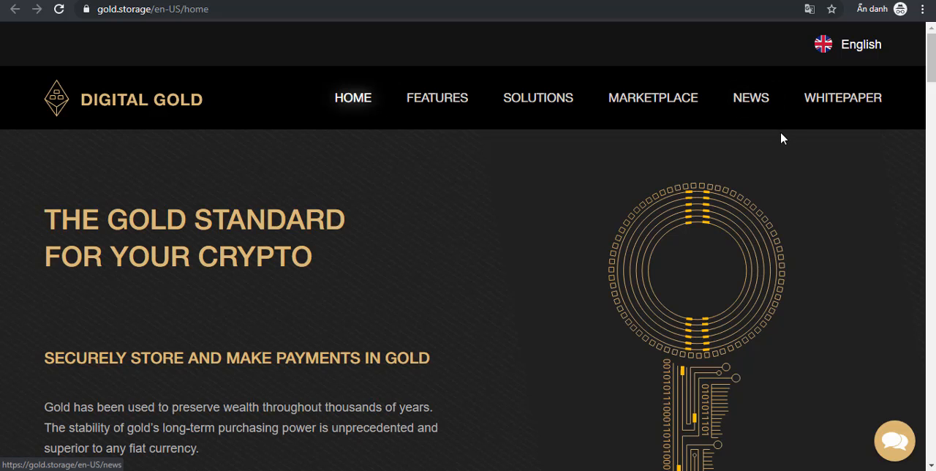
pyautogui.moveTo(622, 325)
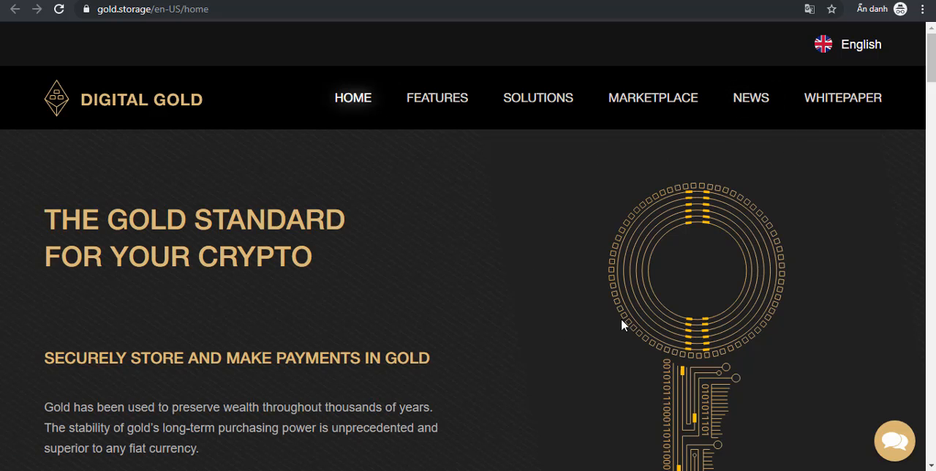
# Step: Bring the homepage hero with the secure gold storage and payments introduction back into view
pyautogui.scroll(-3)
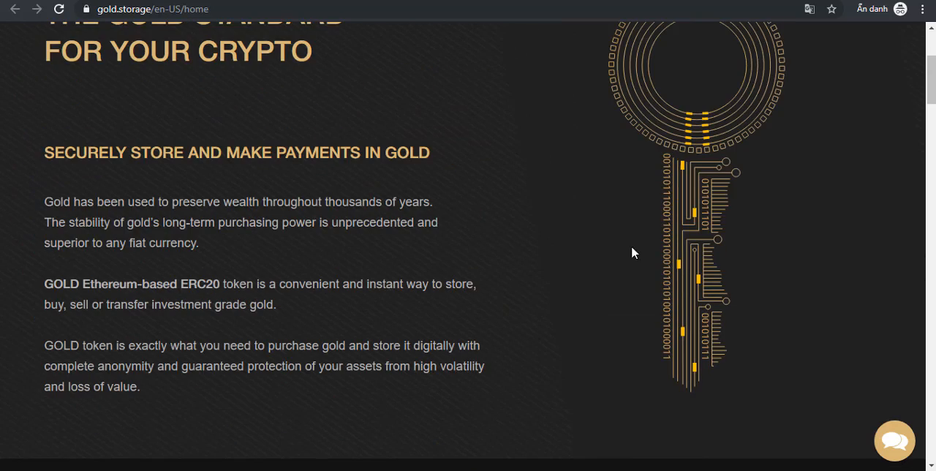
# Step: Open the News page and scroll past the launch, smart-contract audit and Cryptex listing articles
pyautogui.click(750, 97)
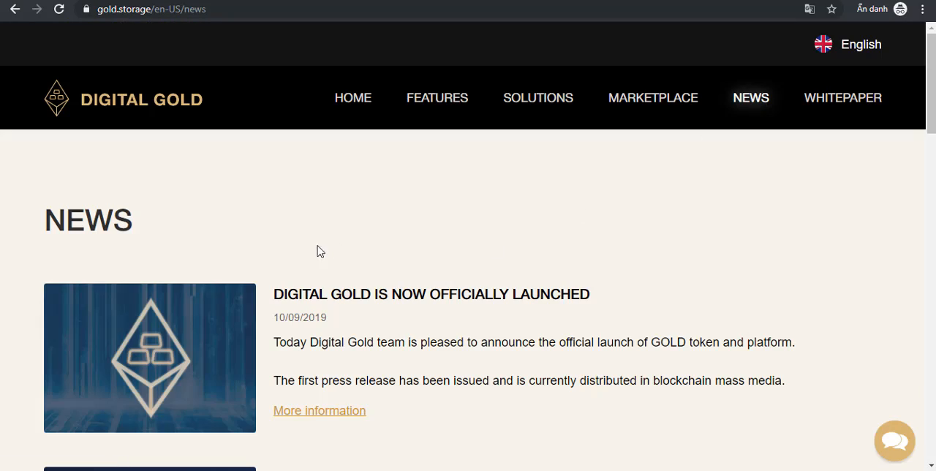
pyautogui.scroll(-3)
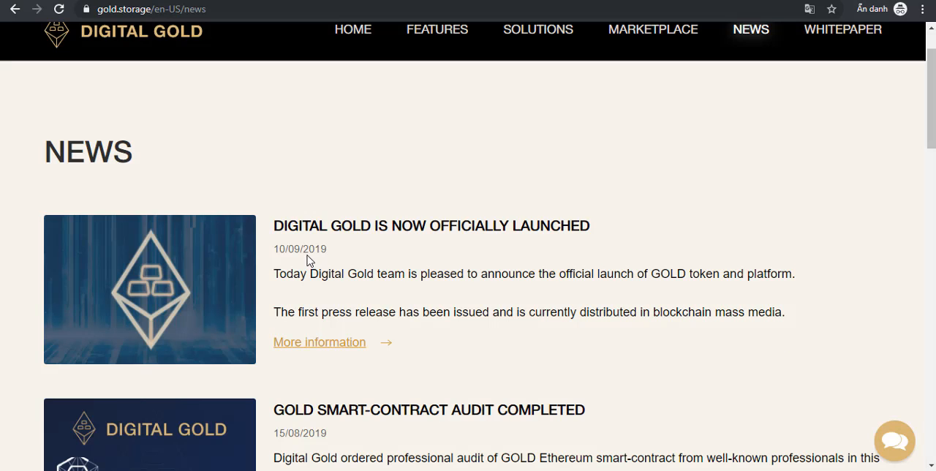
pyautogui.scroll(-3)
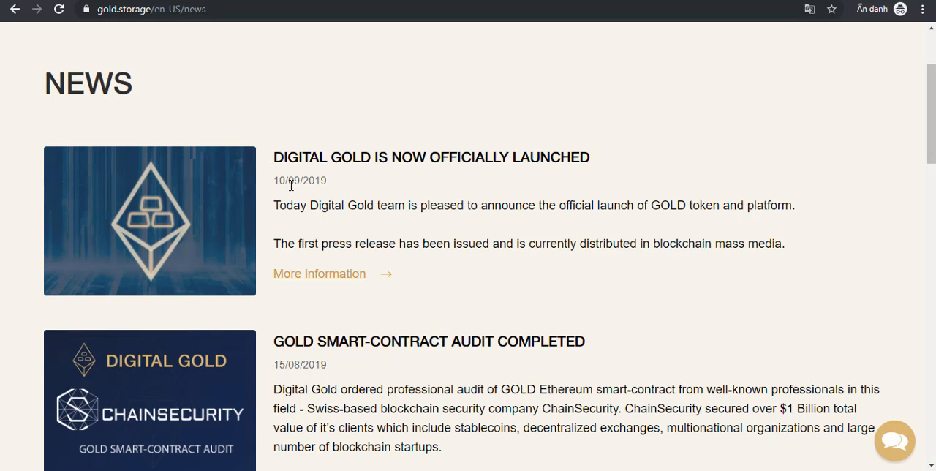
pyautogui.moveTo(400, 280)
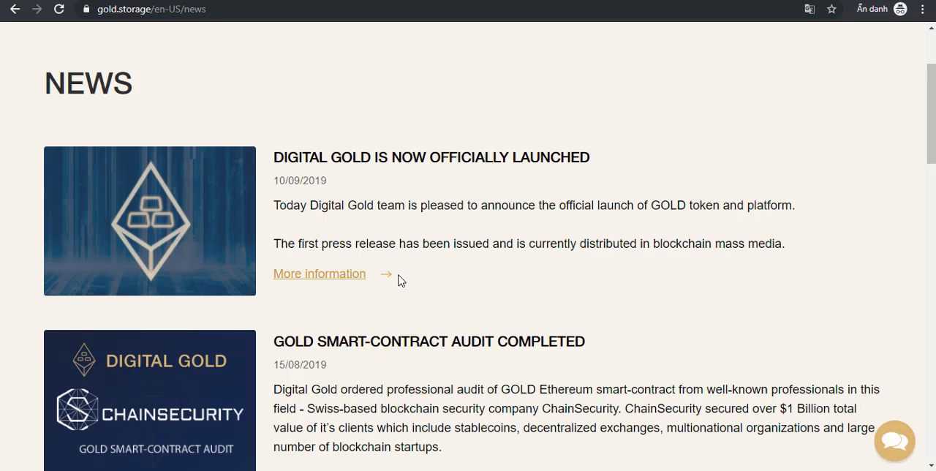
pyautogui.moveTo(287, 313)
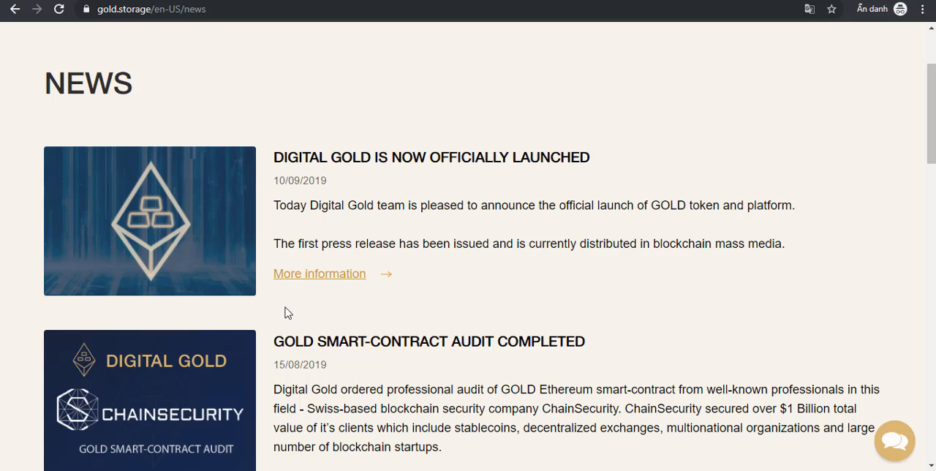
pyautogui.moveTo(240, 247)
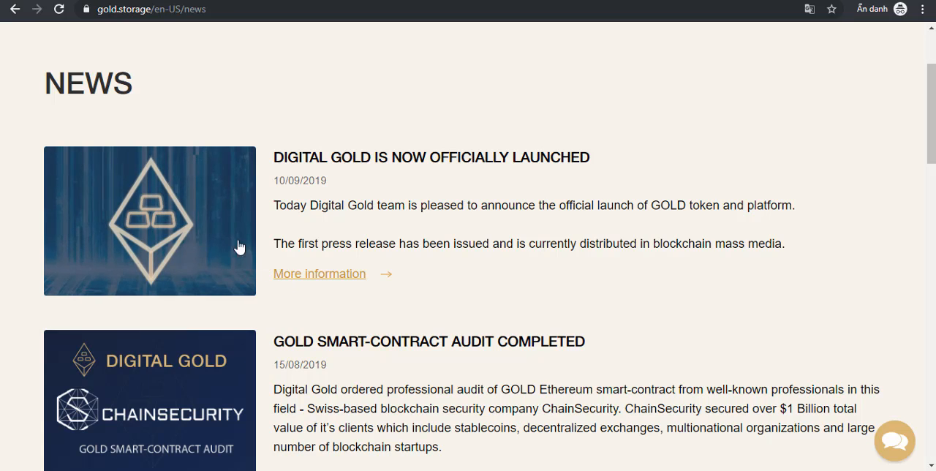
pyautogui.moveTo(502, 165)
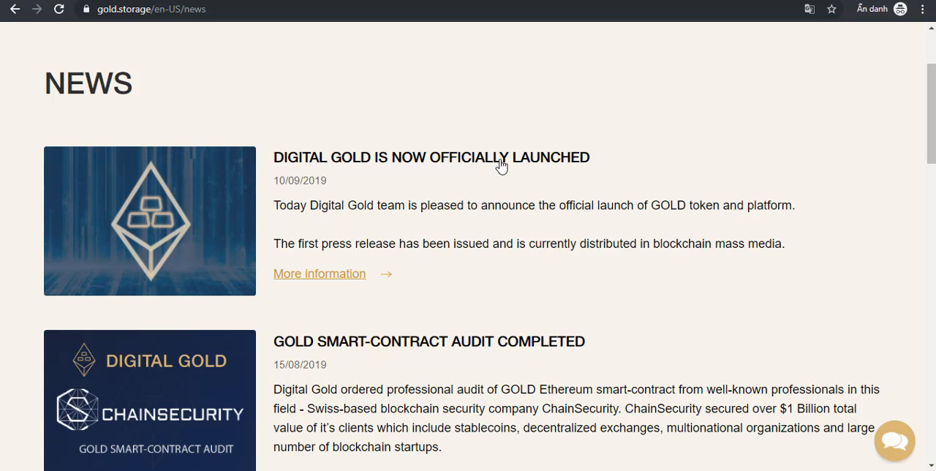
pyautogui.scroll(-3)
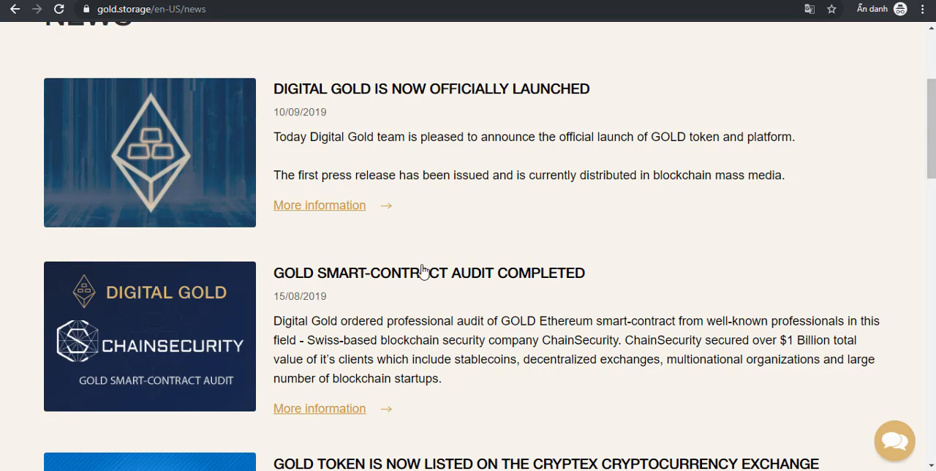
pyautogui.moveTo(605, 321)
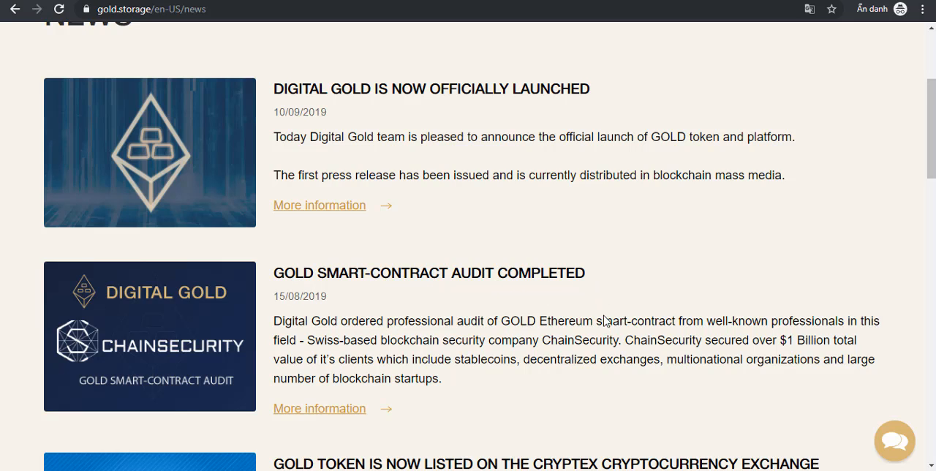
# Step: Browse the News articles on the Cryptex listing and 7,200 minted tokens, then return Home
pyautogui.scroll(-3)
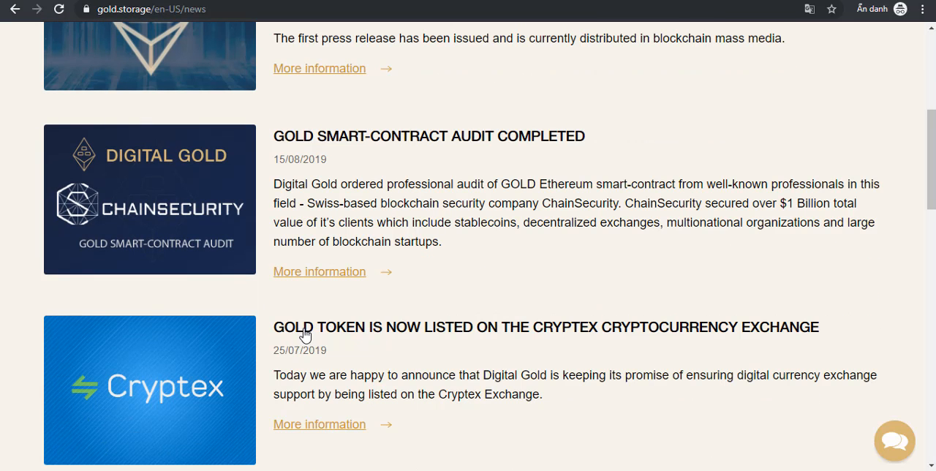
pyautogui.moveTo(313, 333)
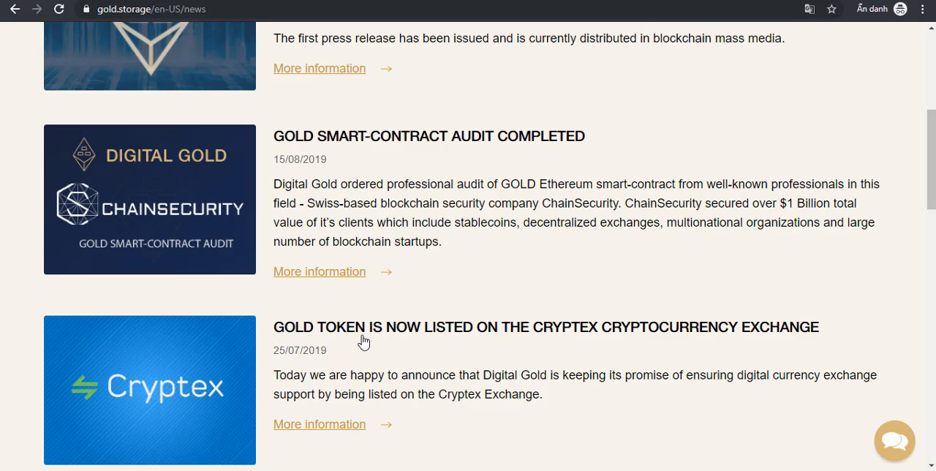
pyautogui.moveTo(460, 346)
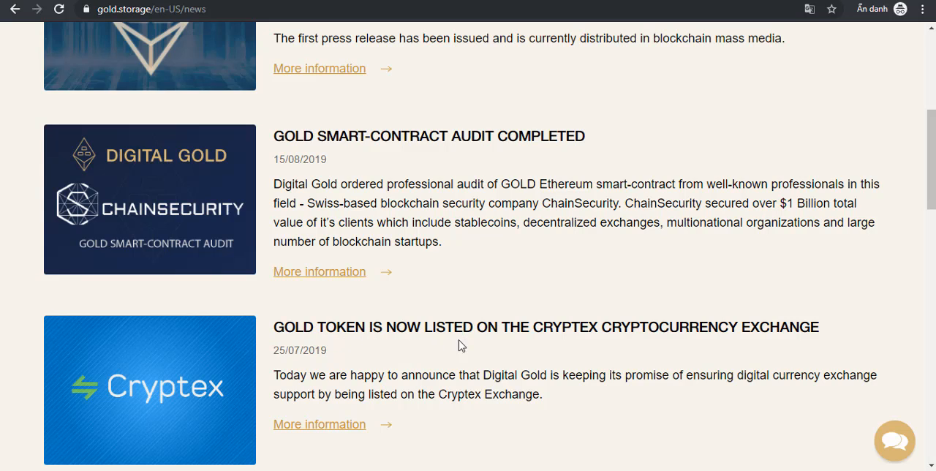
pyautogui.scroll(-3)
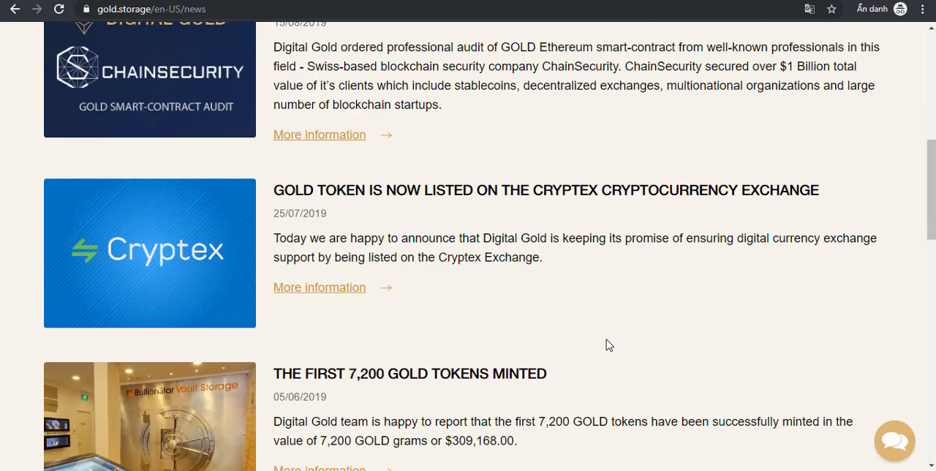
pyautogui.scroll(-3)
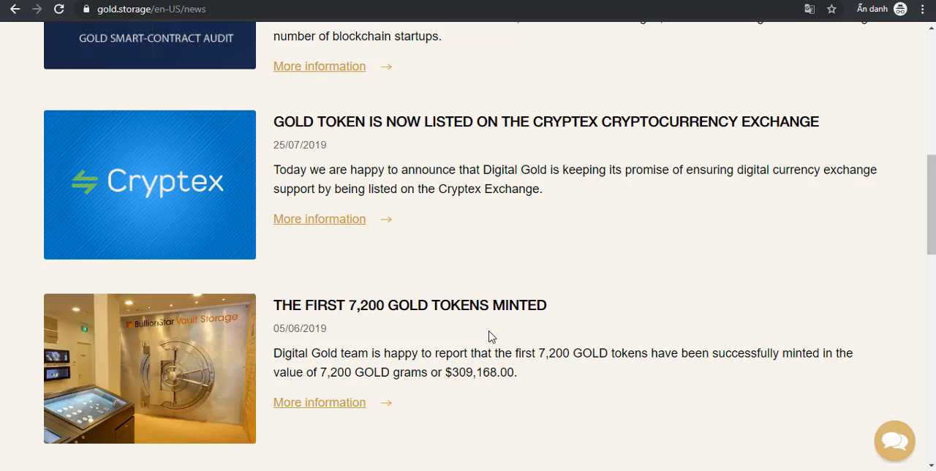
pyautogui.scroll(-3)
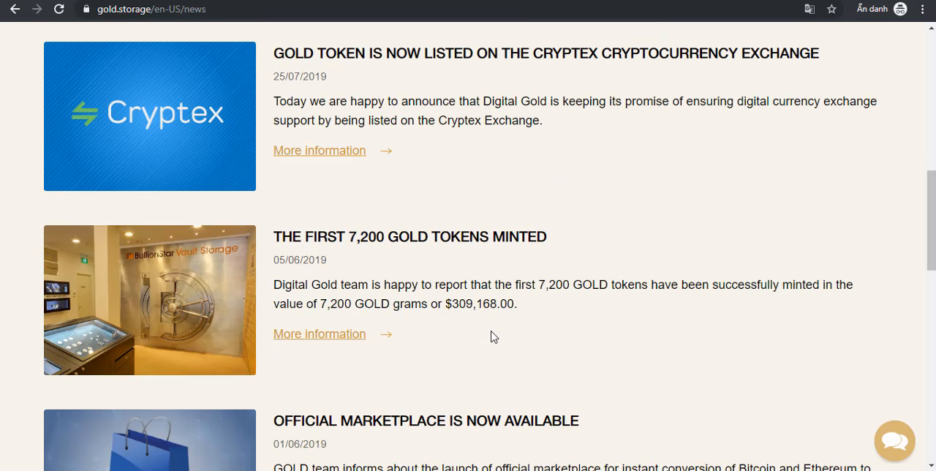
pyautogui.scroll(3)
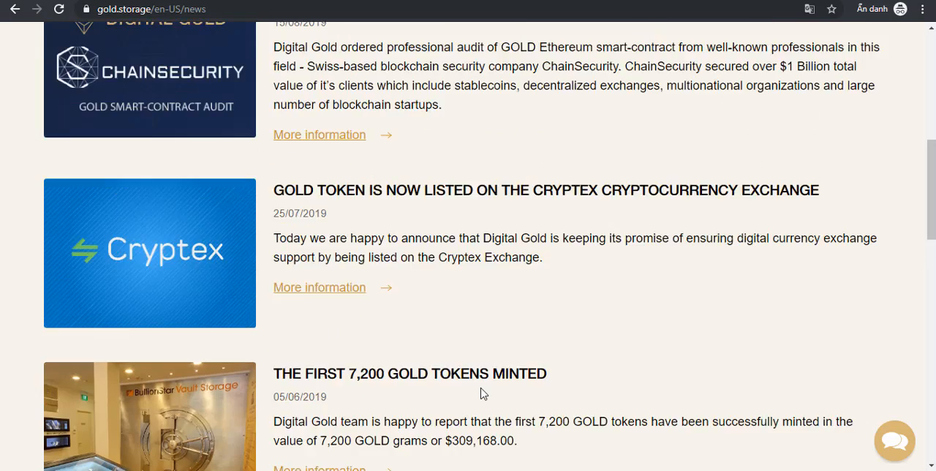
pyautogui.scroll(3)
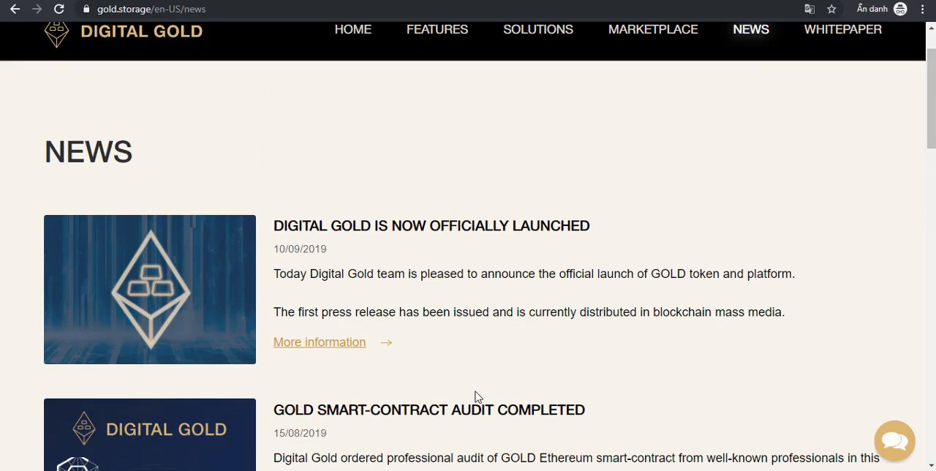
pyautogui.scroll(-3)
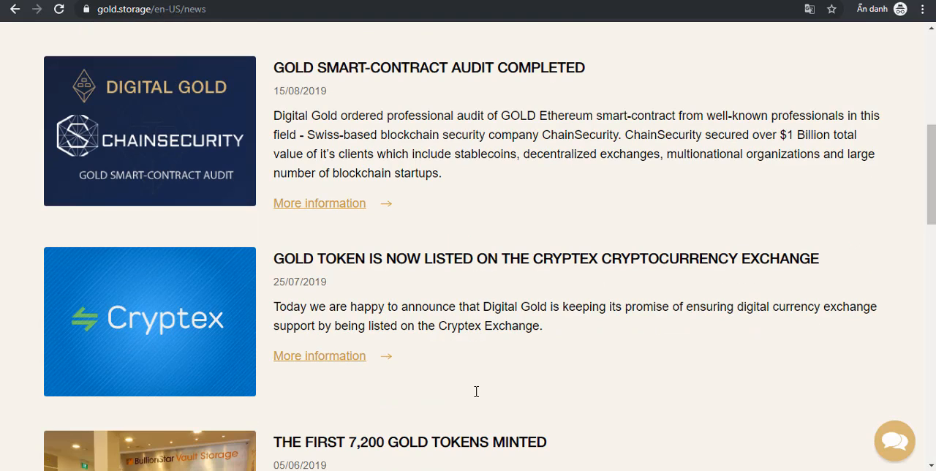
pyautogui.click(352, 97)
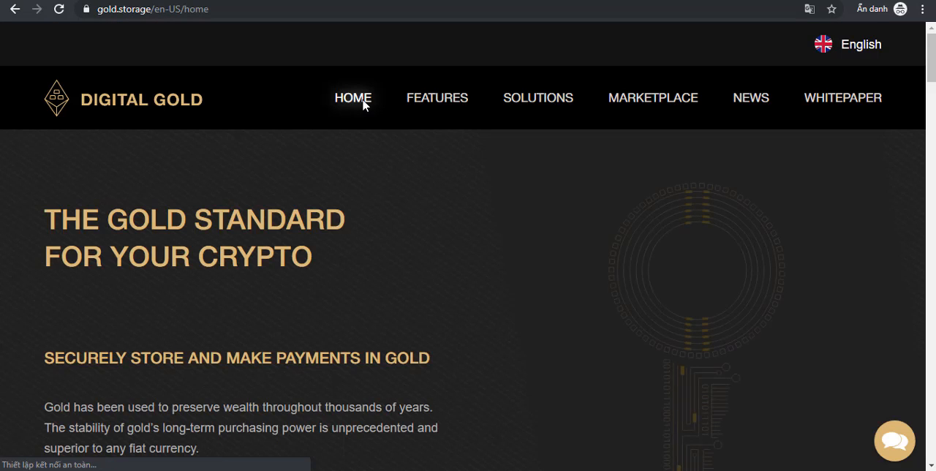